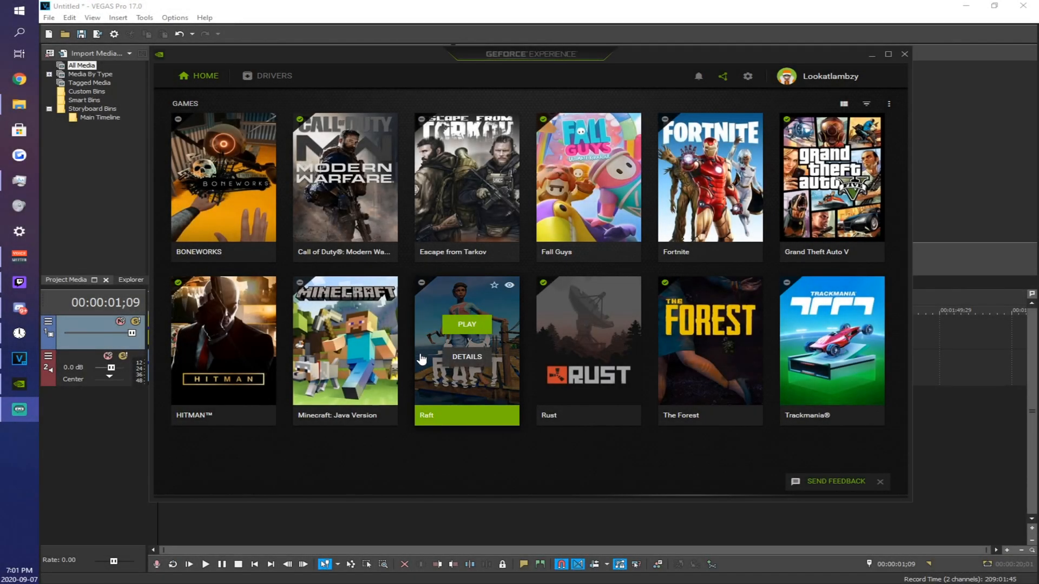
mouse_move(566, 42)
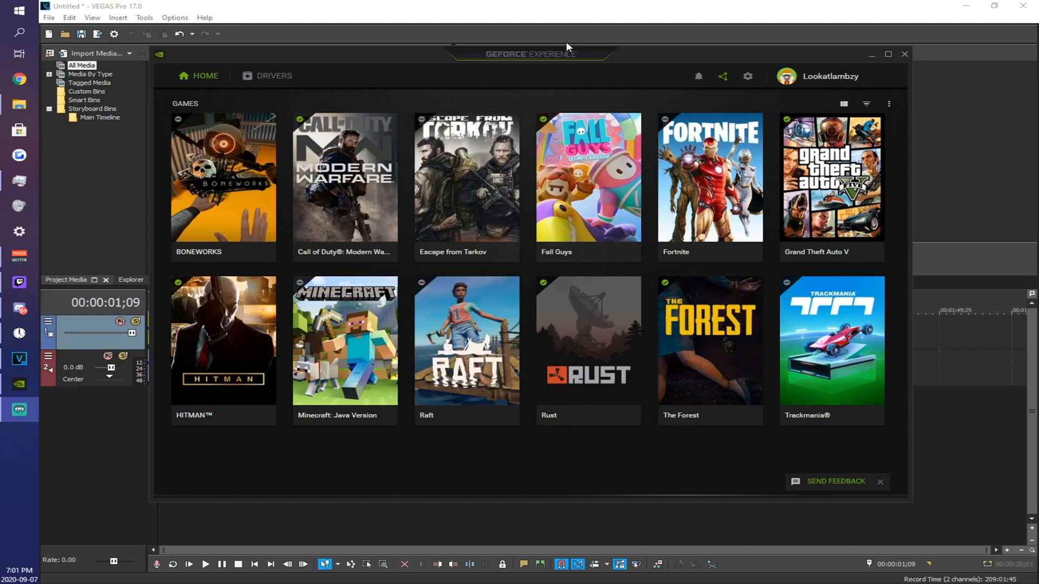
mouse_move(723, 78)
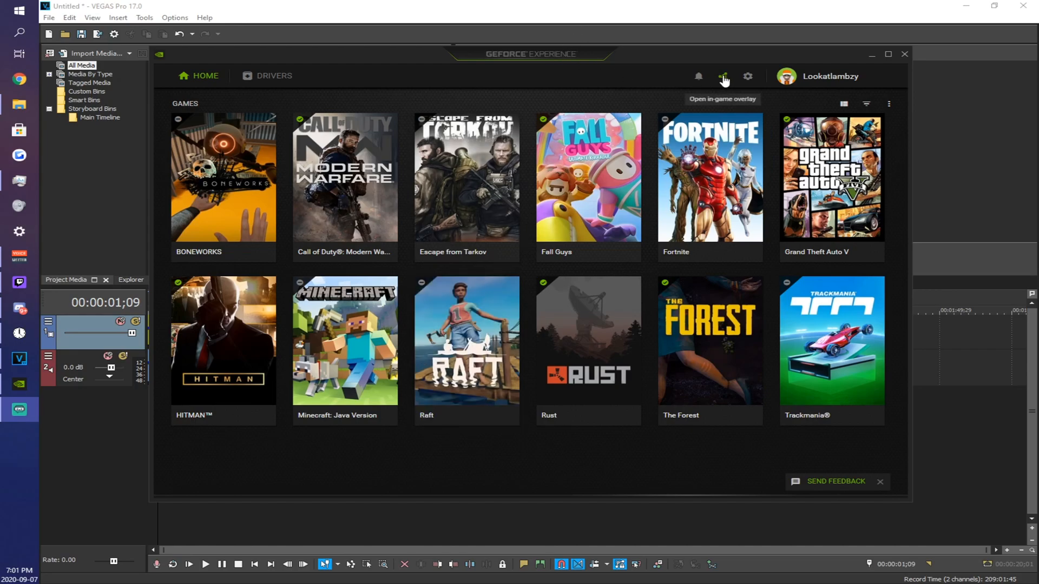
mouse_move(654, 186)
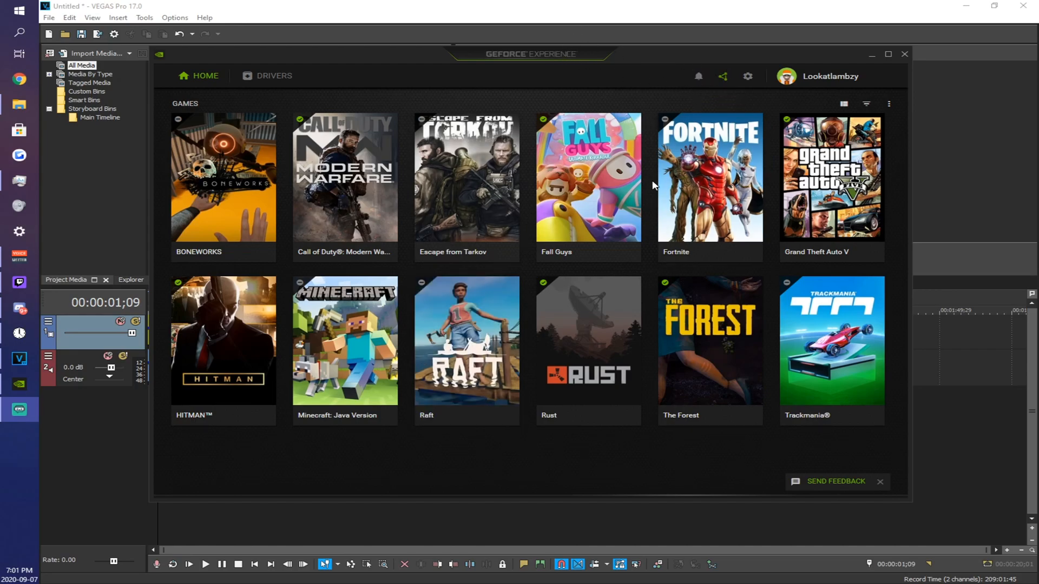
mouse_move(651, 62)
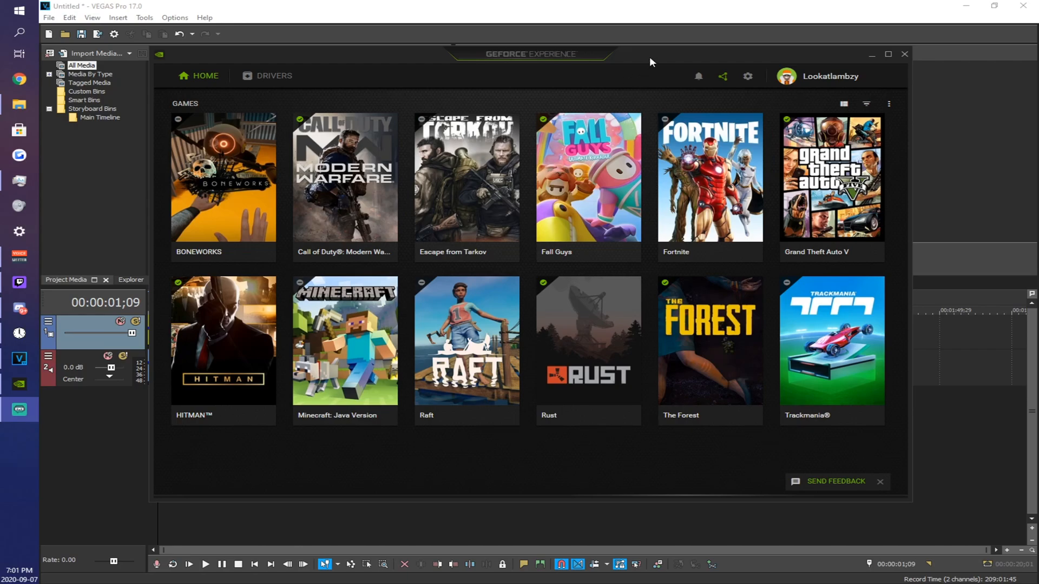
mouse_move(633, 62)
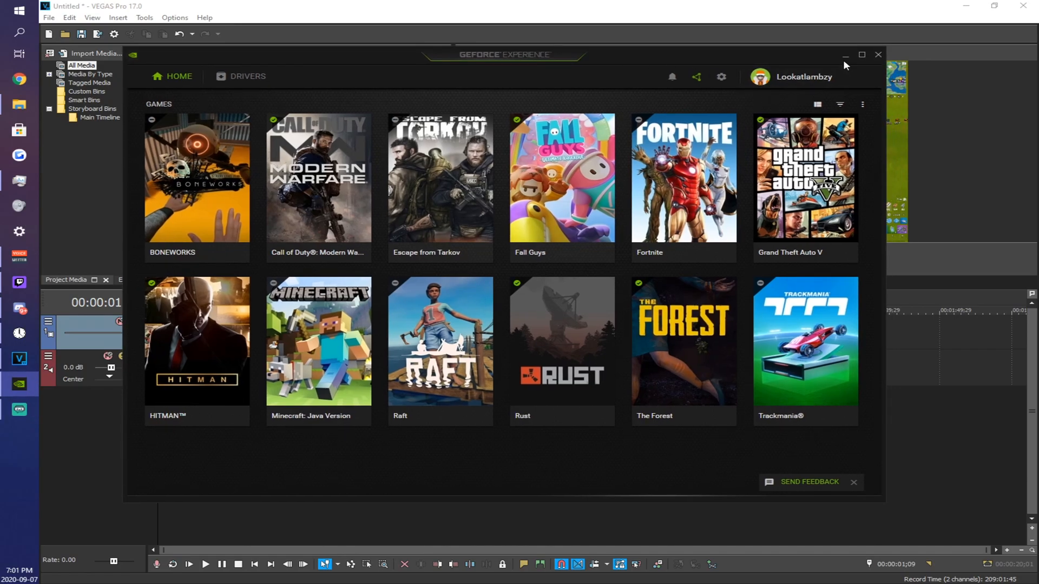
Close the GeForce Experience library and bring up VEGAS Pro's File menu.
left_click(878, 54)
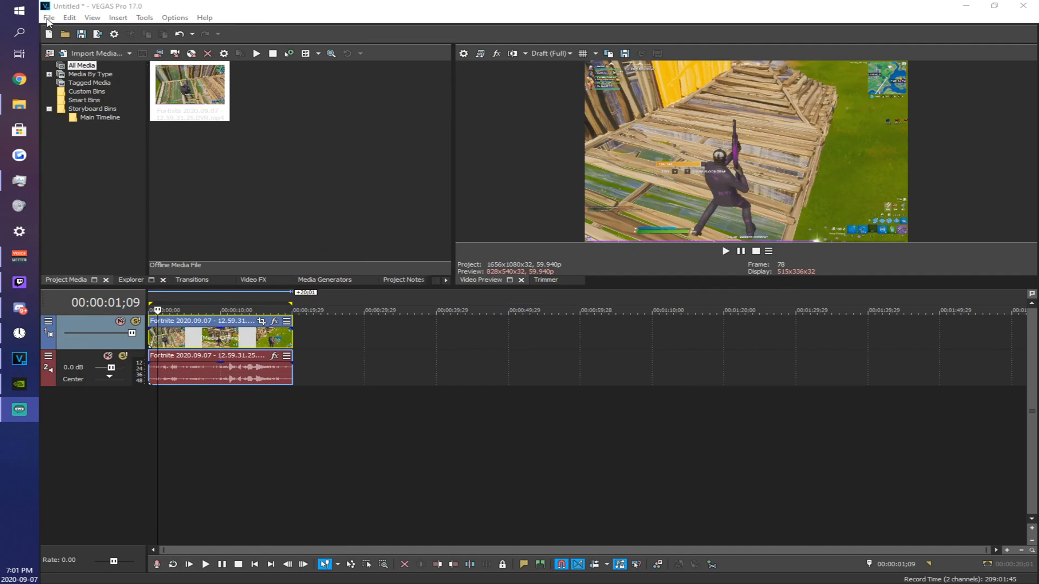
left_click(45, 18)
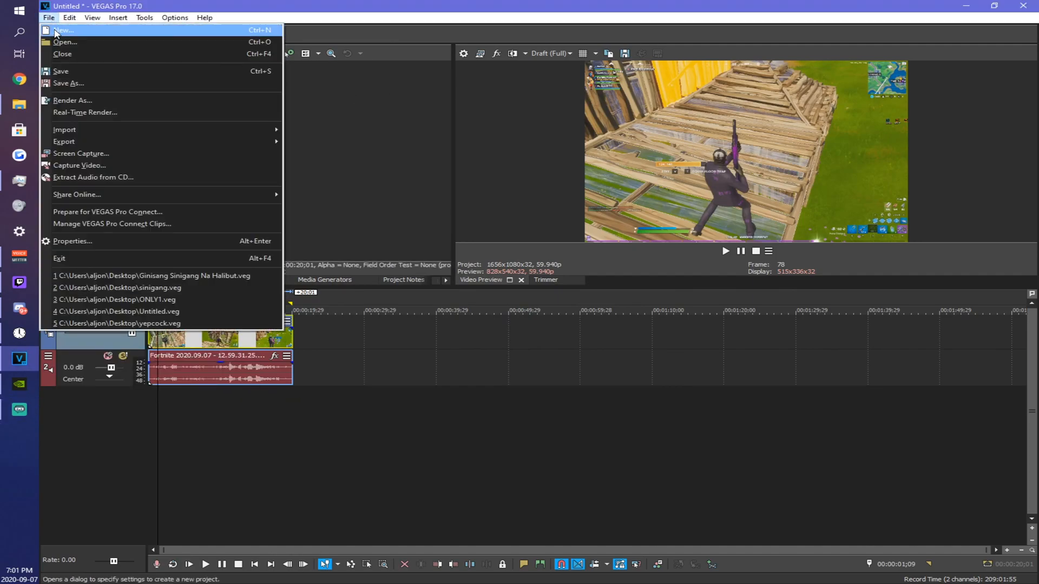
Create a new project with the Custom 2560x1440, 59.996 fps template.
left_click(65, 32)
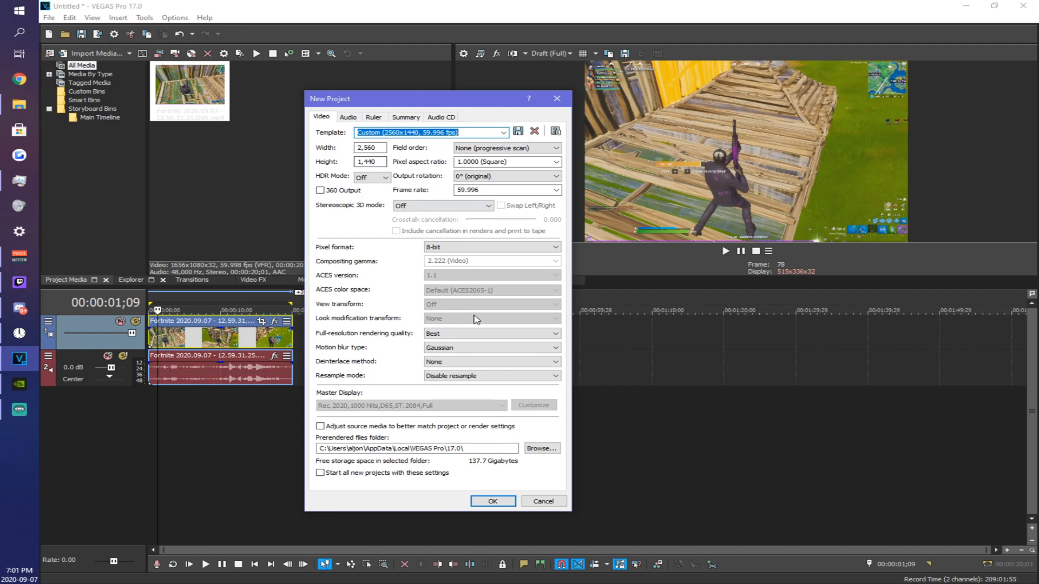
left_click(369, 147)
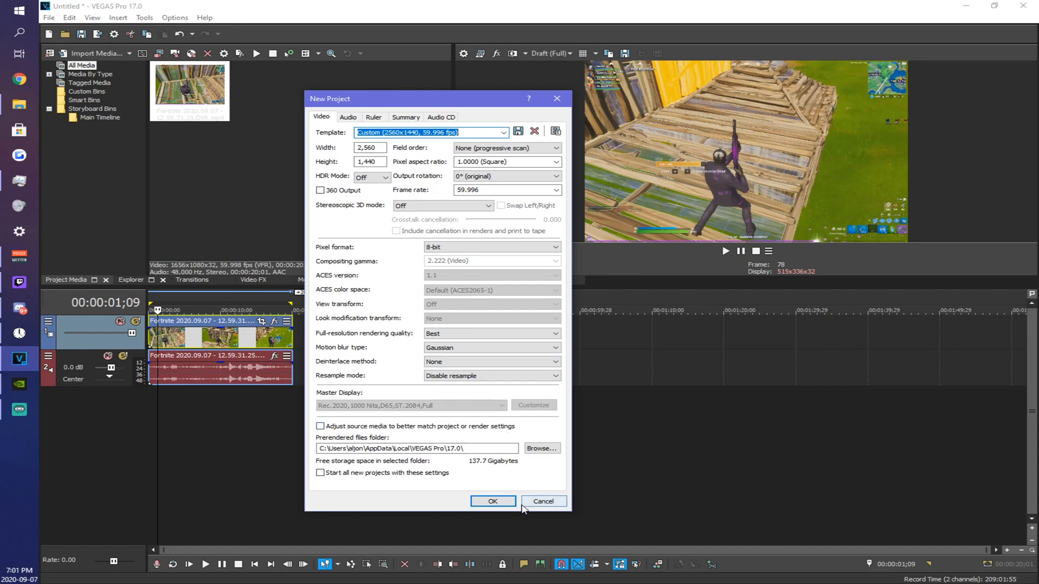
mouse_move(501, 376)
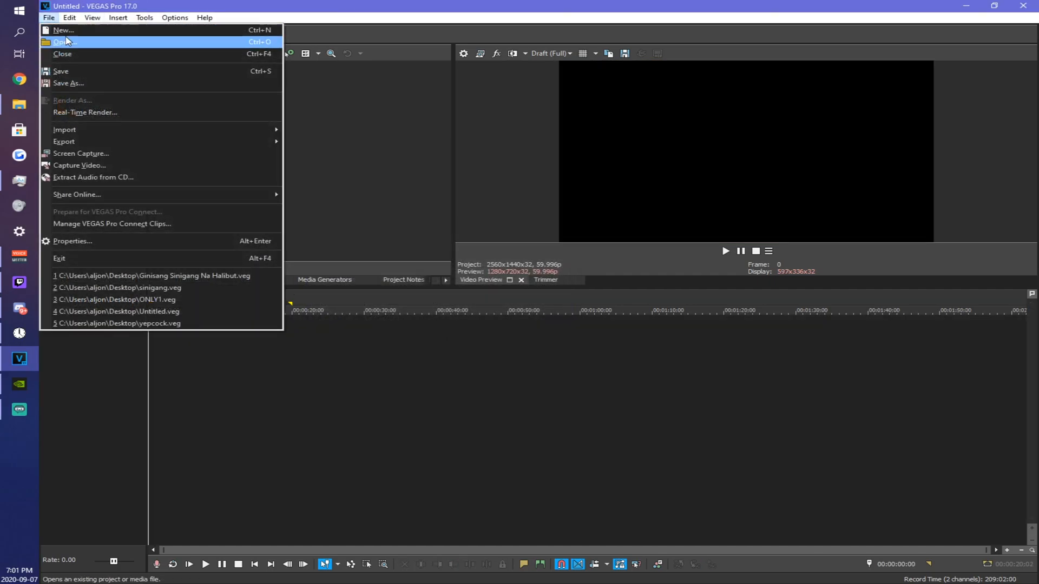
Open the Fortnite 12.59.31.25 highlight recording from Nvidia Highlights onto the timeline.
left_click(59, 40)
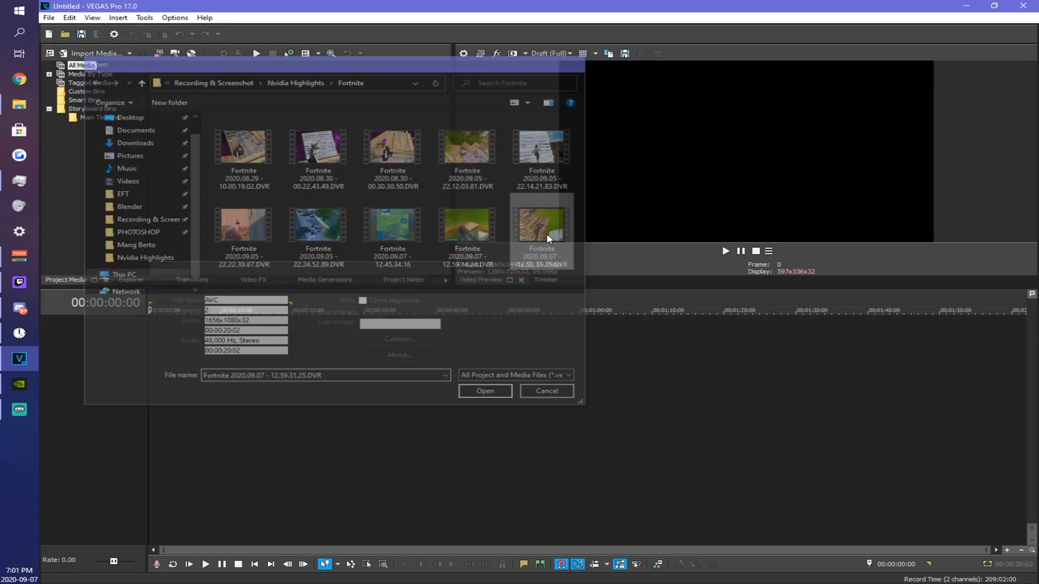
left_click(484, 391)
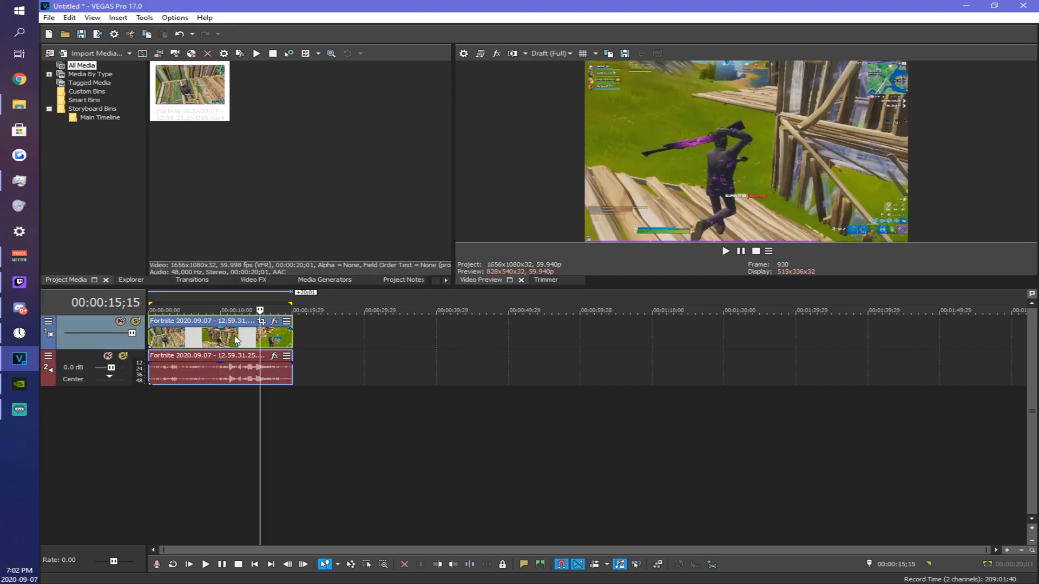
double_click(235, 338)
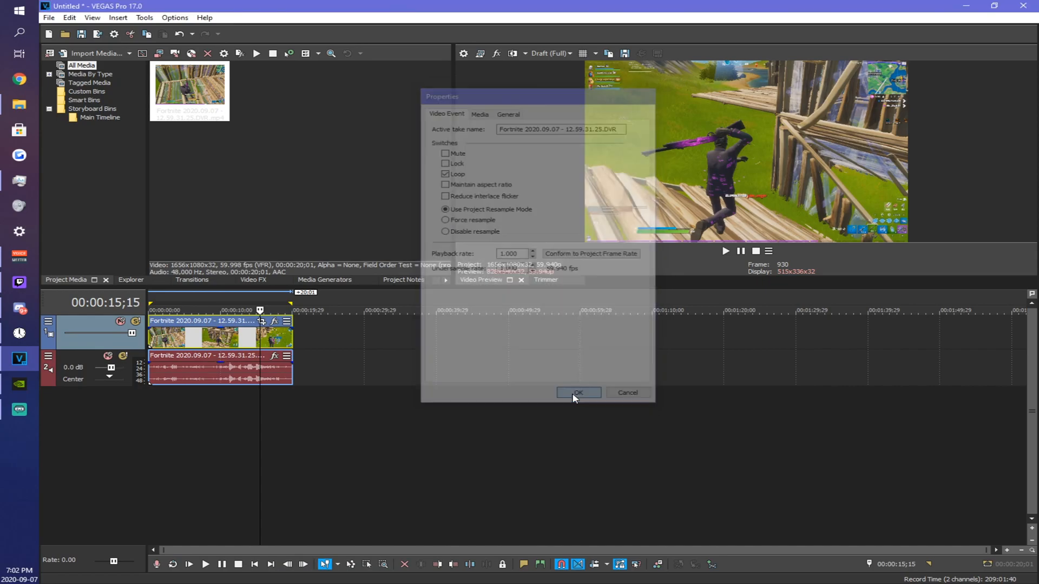
left_click(578, 392)
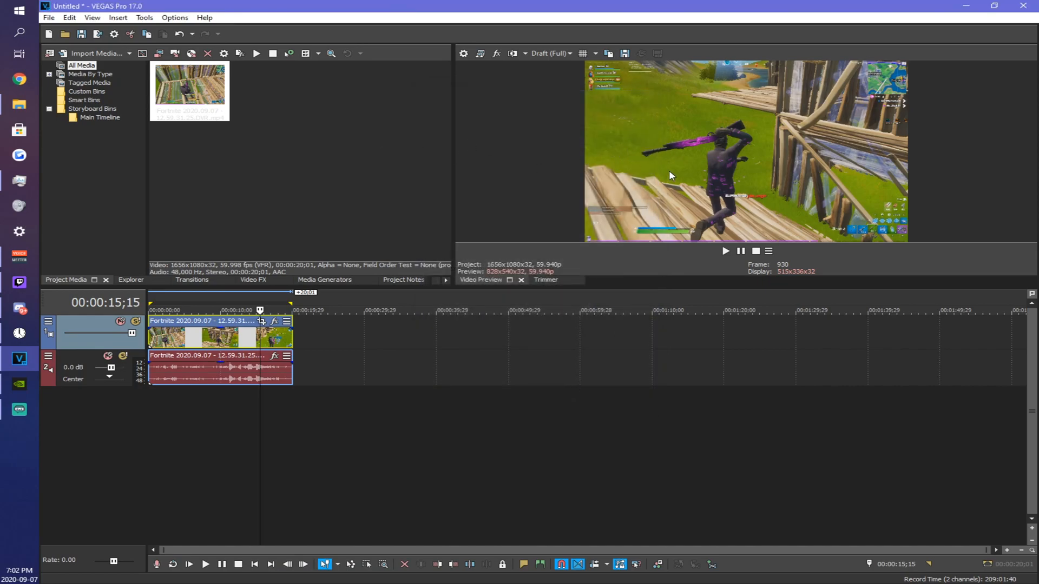
mouse_move(898, 181)
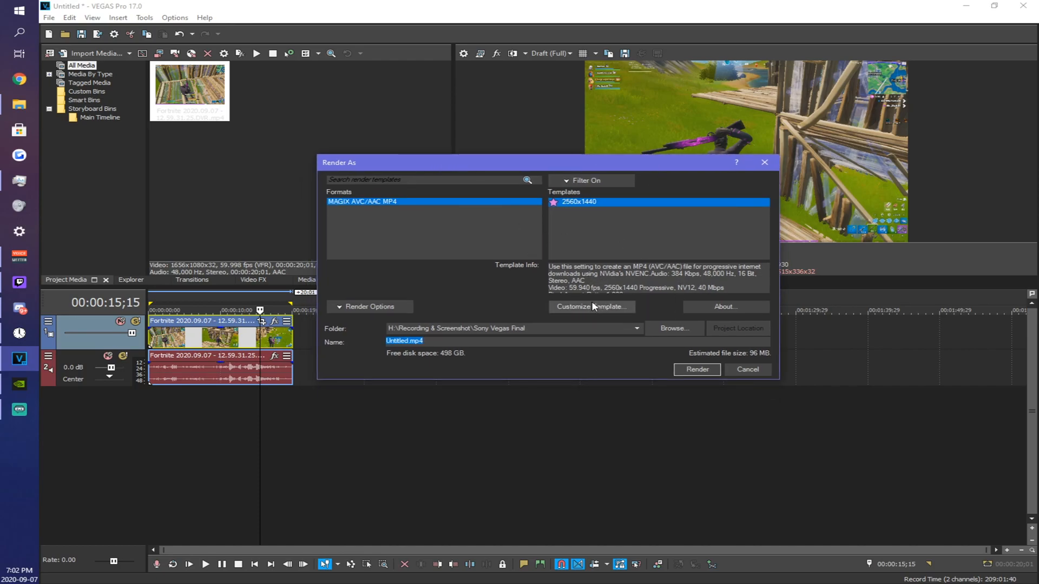
mouse_move(374, 209)
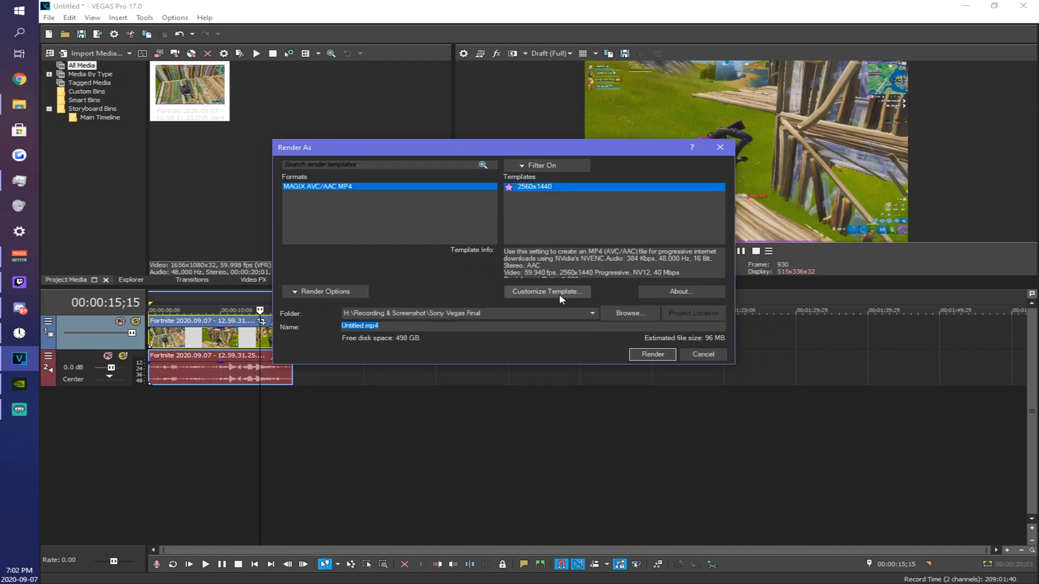
Customize the MAGIX AVC/AAC MP4 2560x1440 render template.
left_click(547, 292)
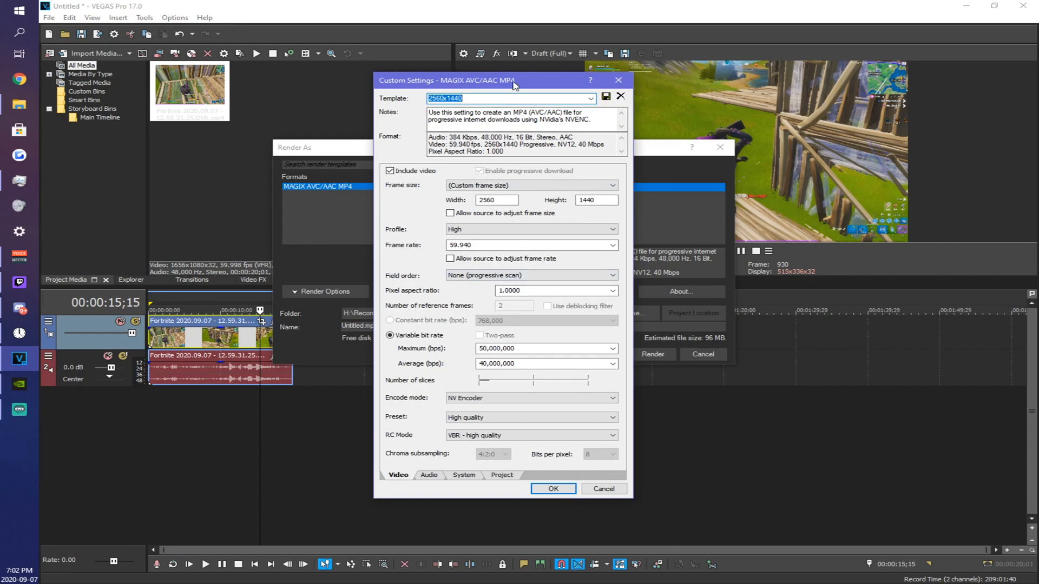
Move the template Custom Settings window aside to review it.
left_click_drag(514, 80, 417, 84)
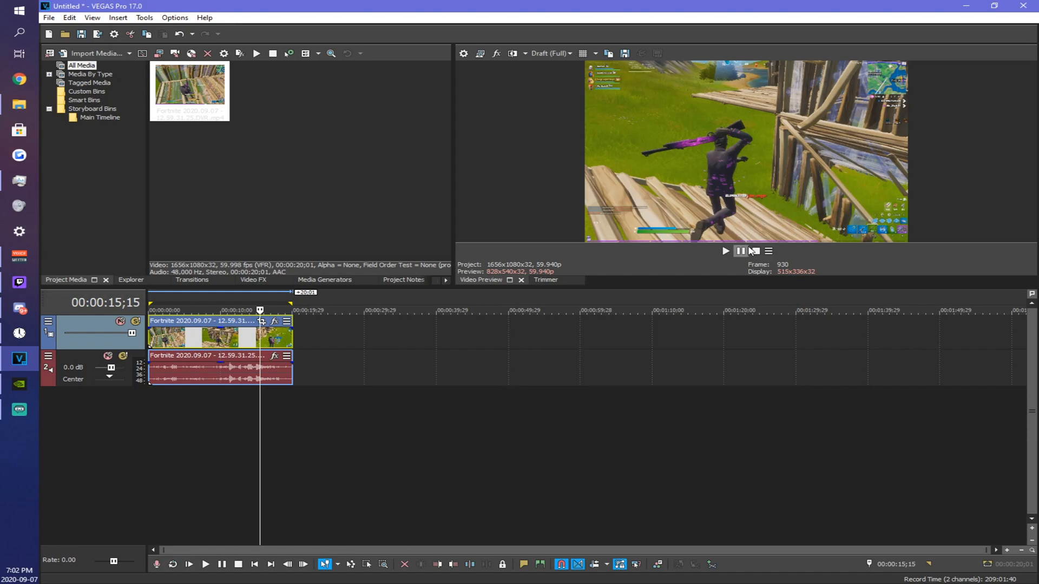
mouse_move(742, 251)
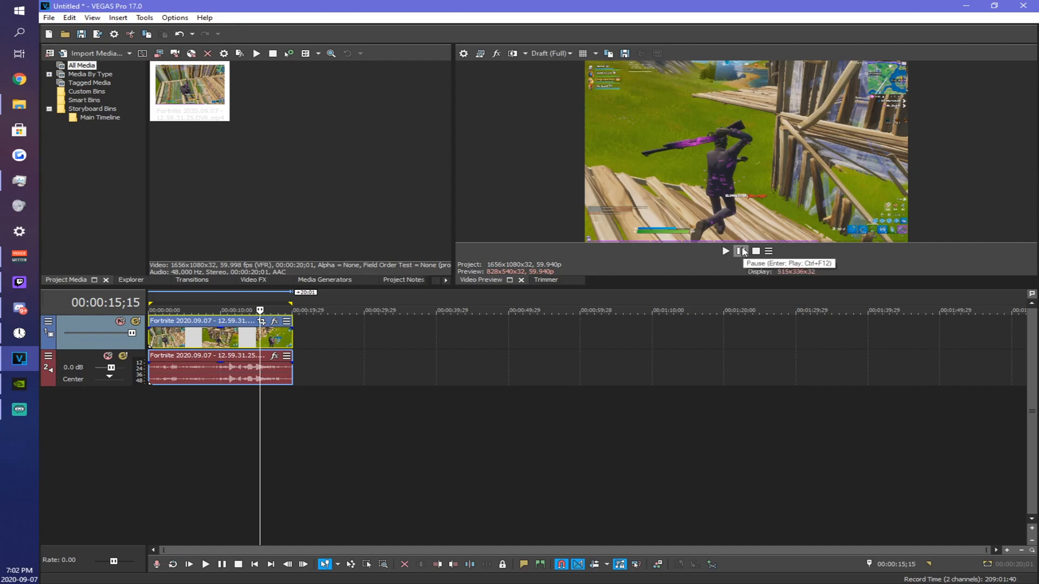